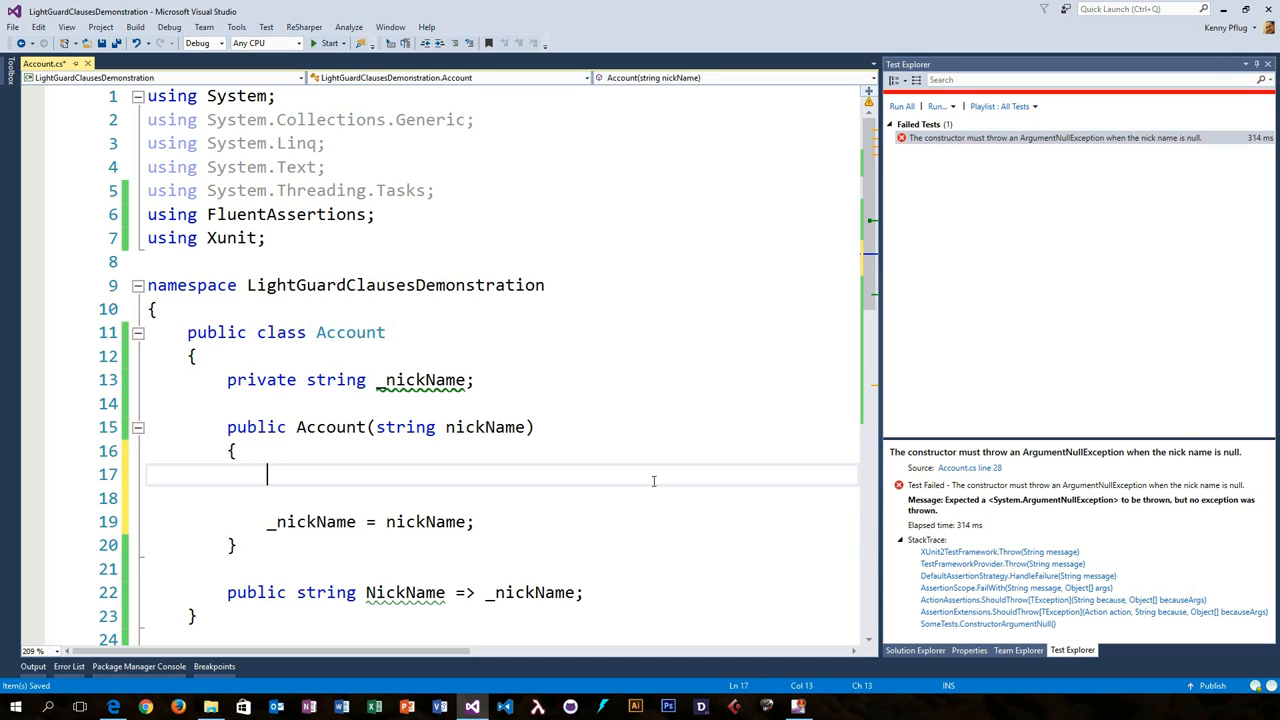
- Guard the constructor with if (nickName == null) throw new ArgumentNullException("nickName")
type("if (")
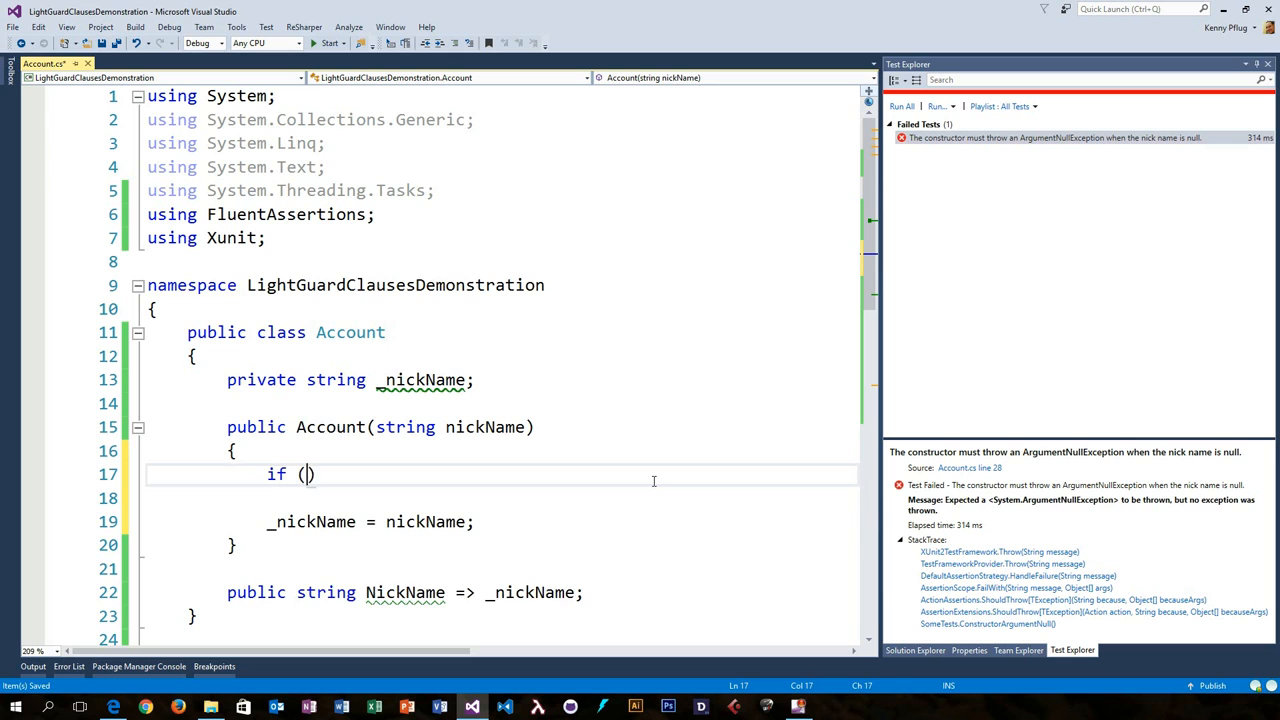
type("nickName == null")
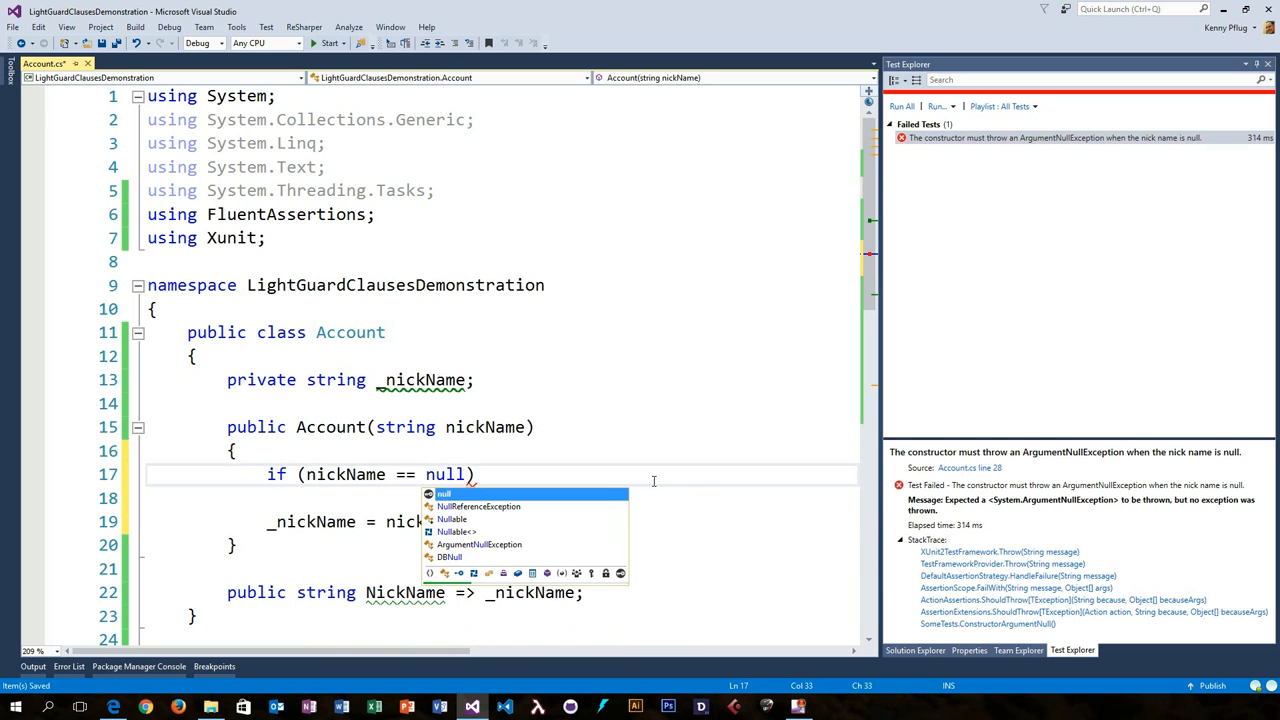
type("throw new ArgumentNullException(\"\");")
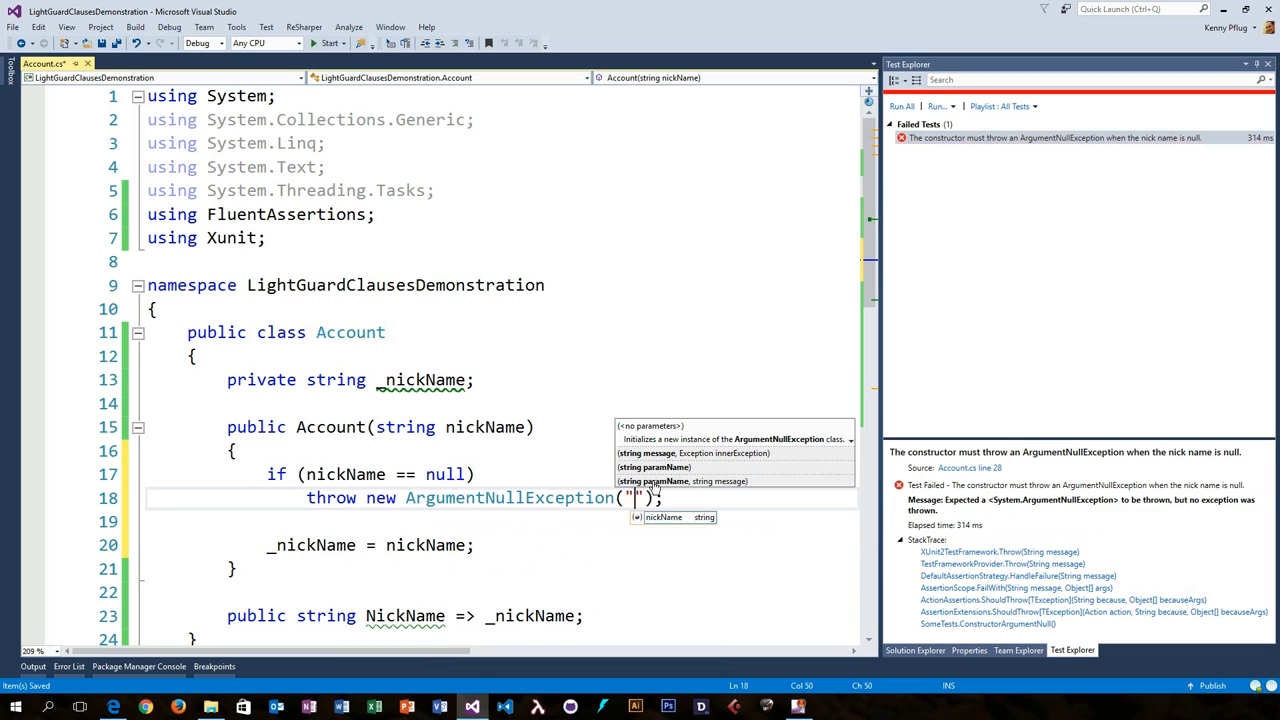
type("nickName")
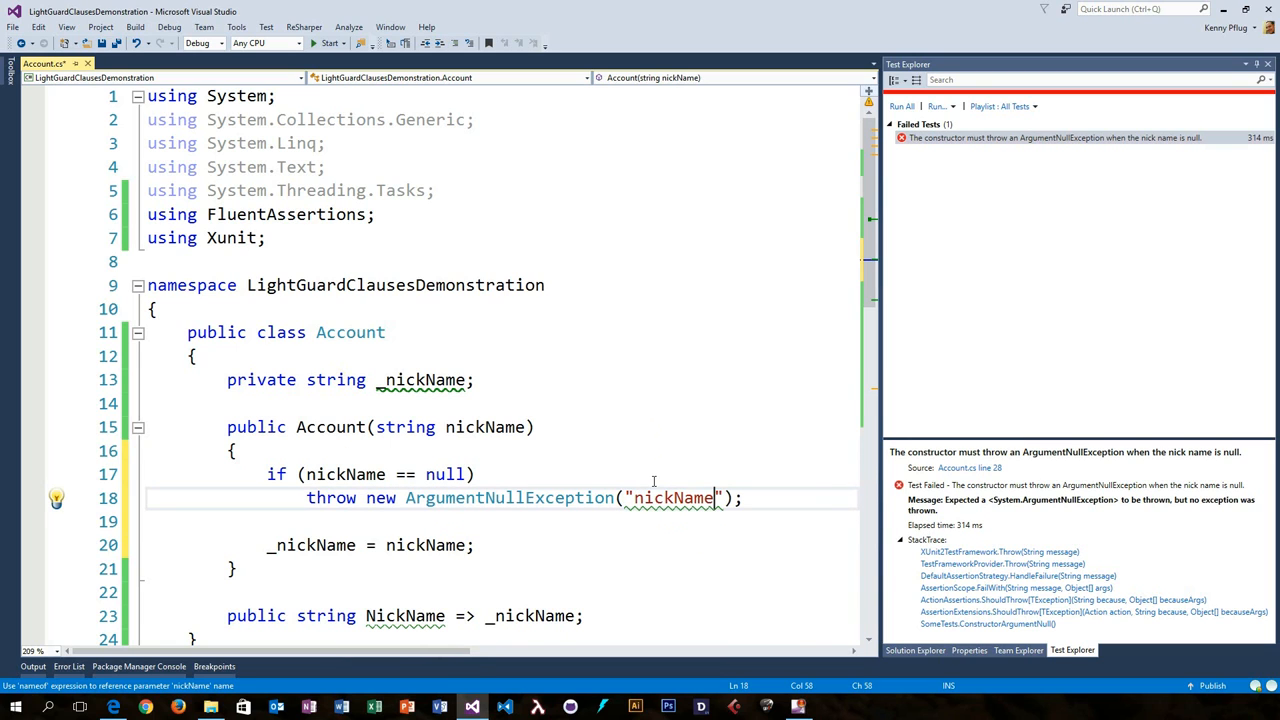
double_click(673, 497)
type("Install-Package")
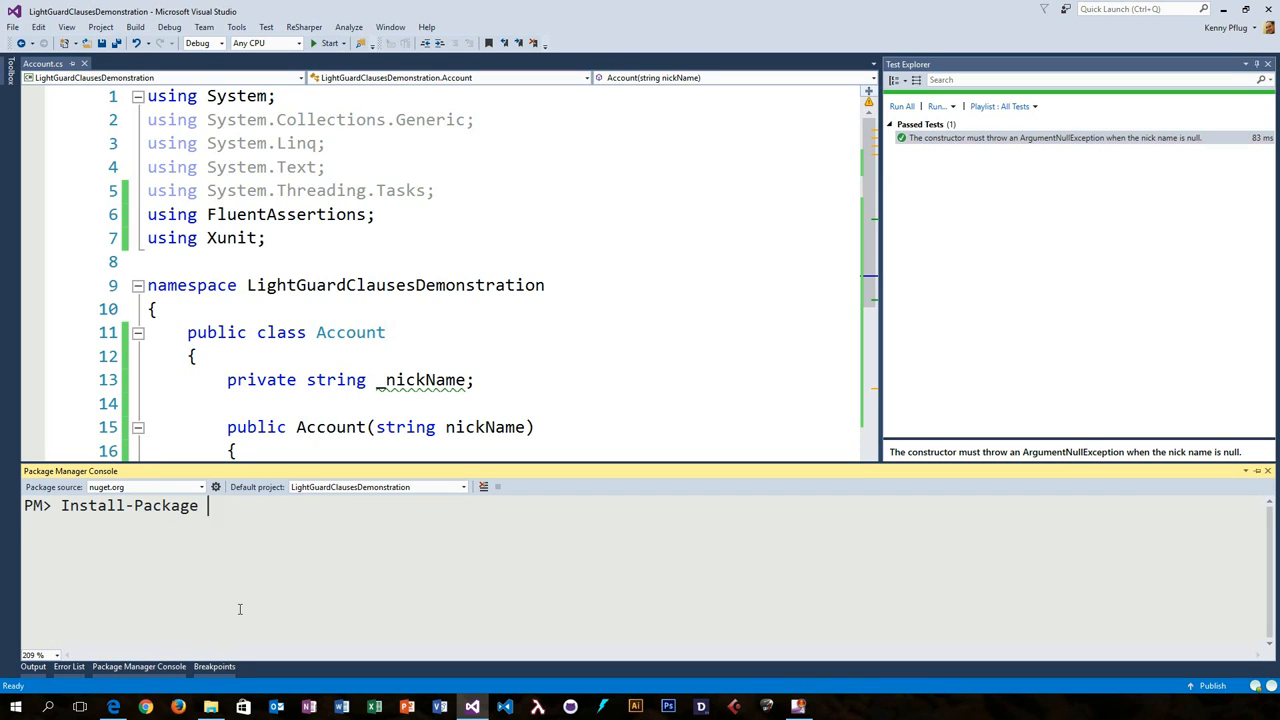
- Install Light.GuardClauses and replace the null check with nickName.MustNotBeNull()
type("Light.GuardClauses")
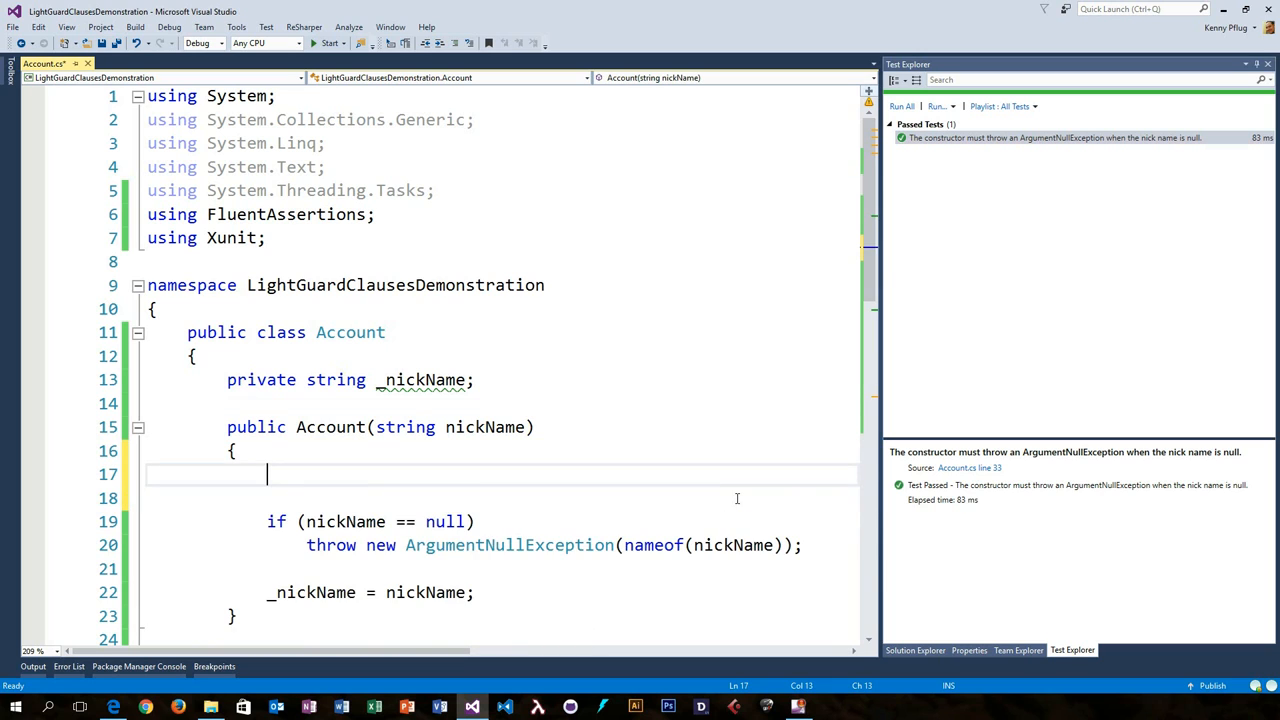
type("nickName.MustNotN")
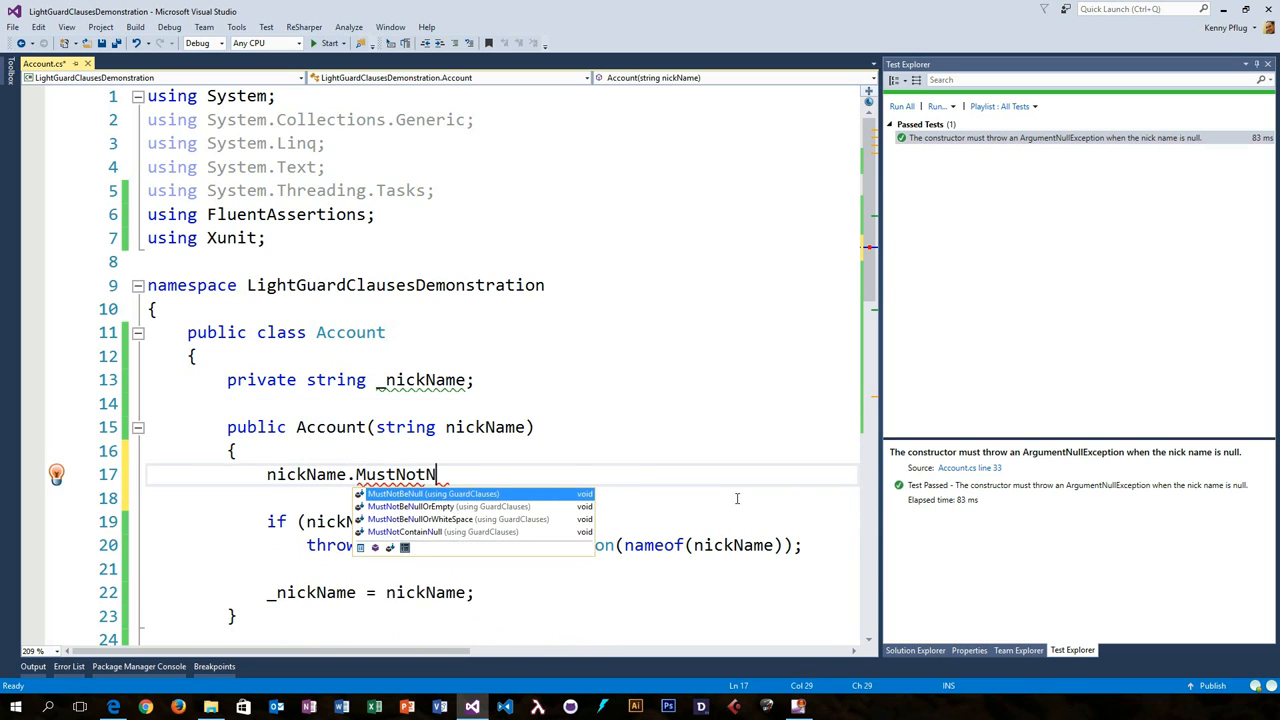
key("Tab")
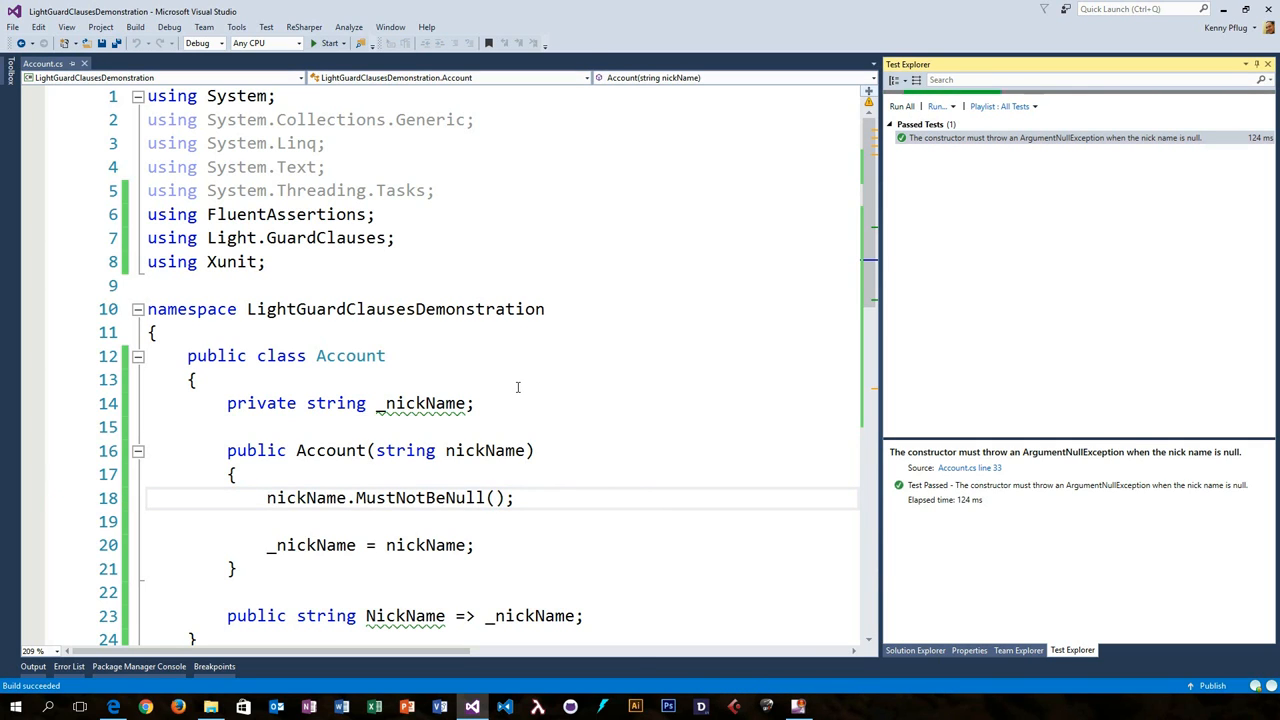
left_click(901, 106)
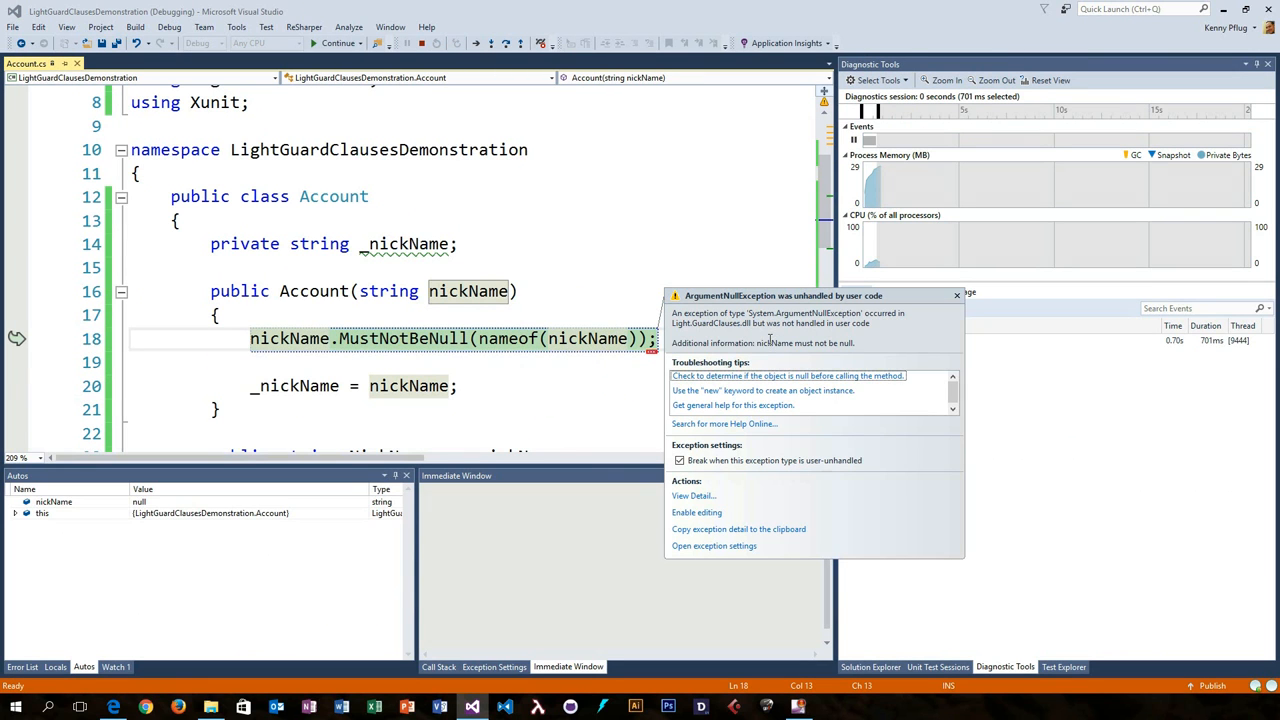
- Highlight nickName in the ArgumentNullException message shown by the debugger
double_click(775, 343)
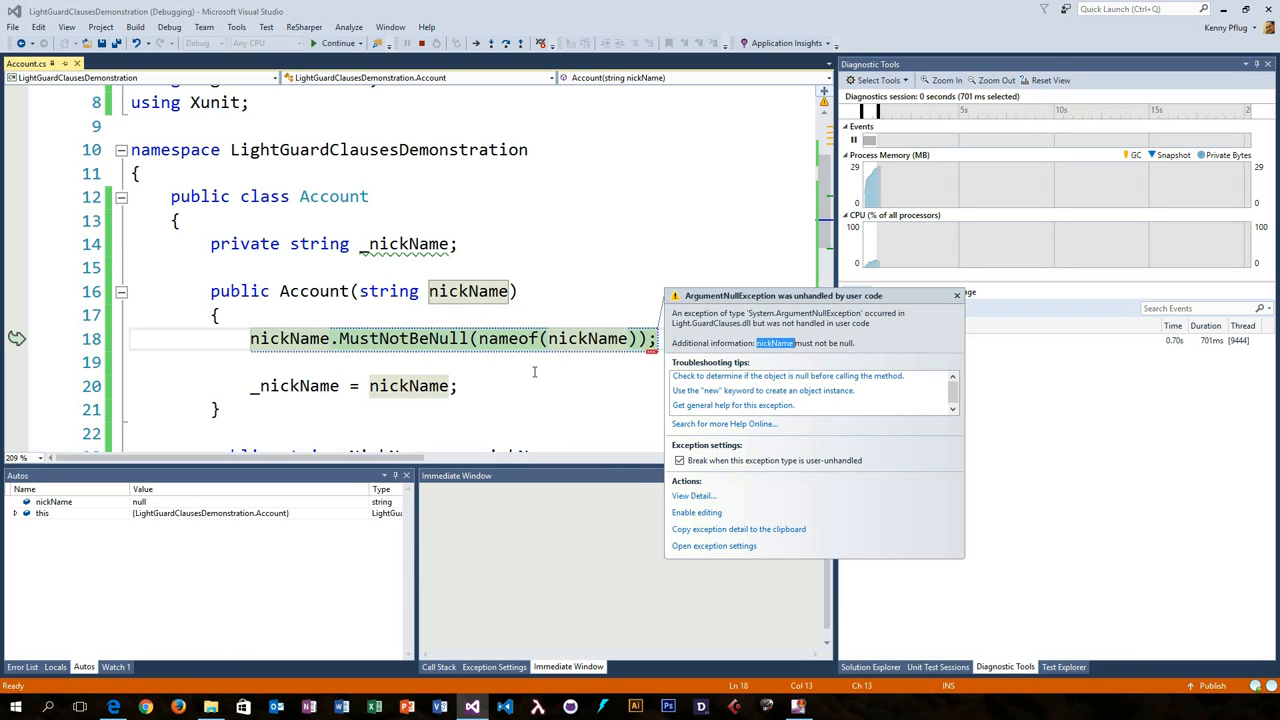
mouse_move(421, 43)
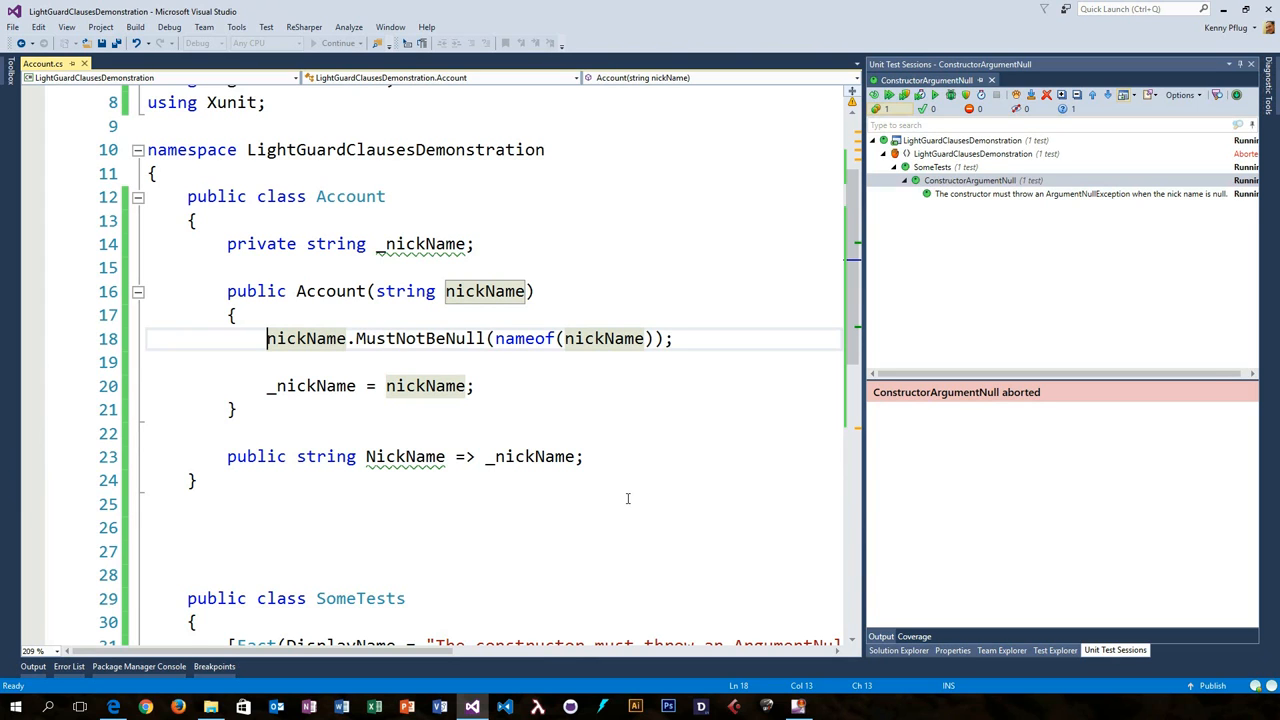
- Change the guard to nickName.MustNotBeNullOrWhiteSpace()
type("nickName.Mus")
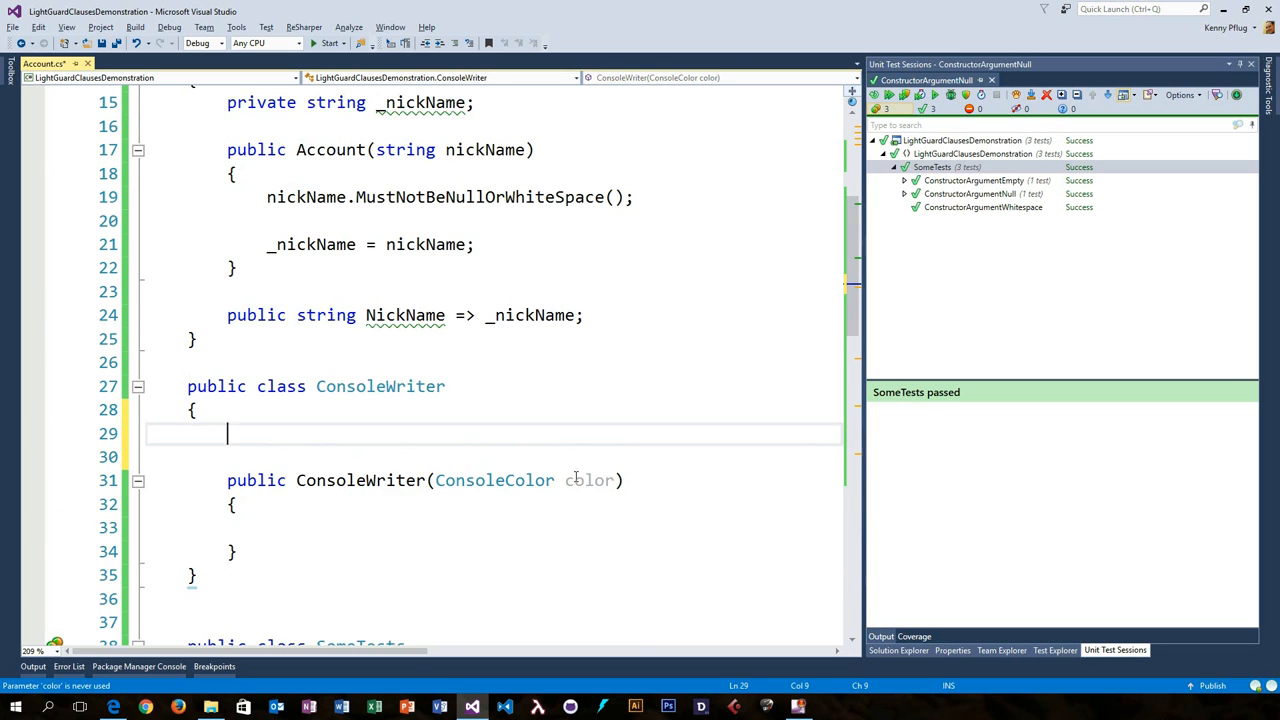
- Add private ConsoleColor _color; and guard with color.MustBeValidEnumValue(nameof(color))
type("private ConsoleColor _color;")
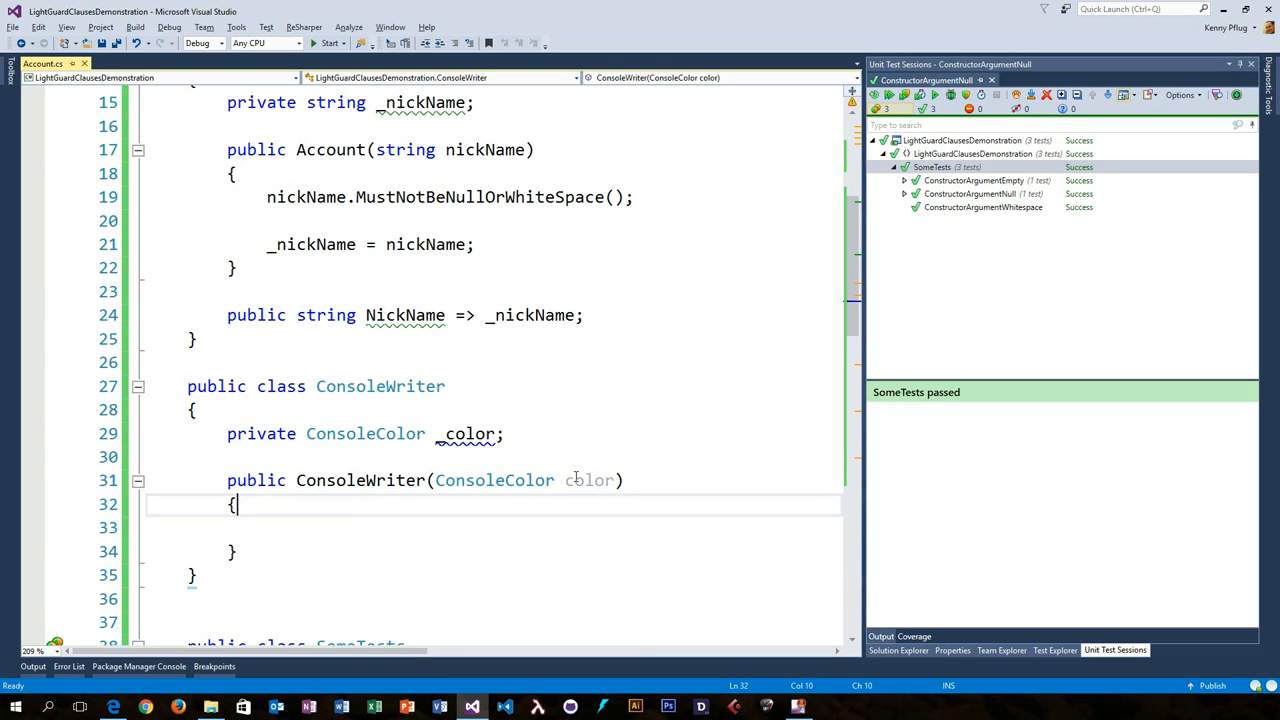
type("color.MustBeCV")
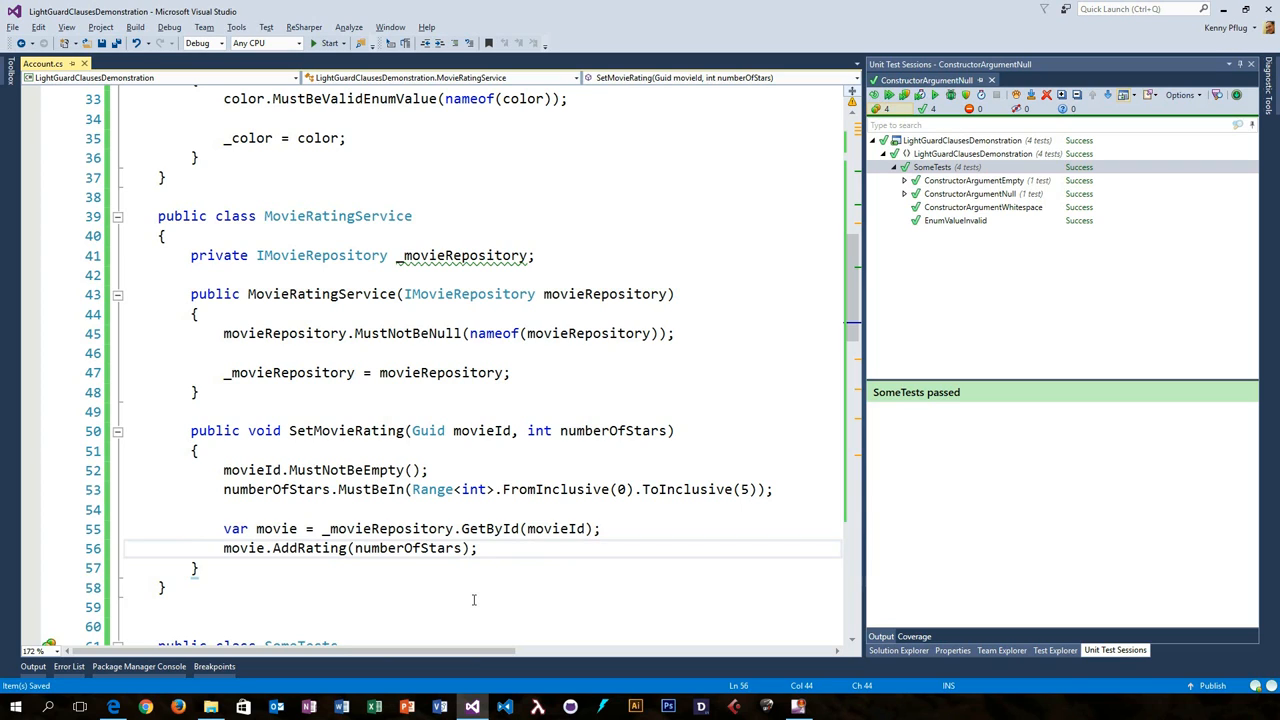
mouse_move(1045, 309)
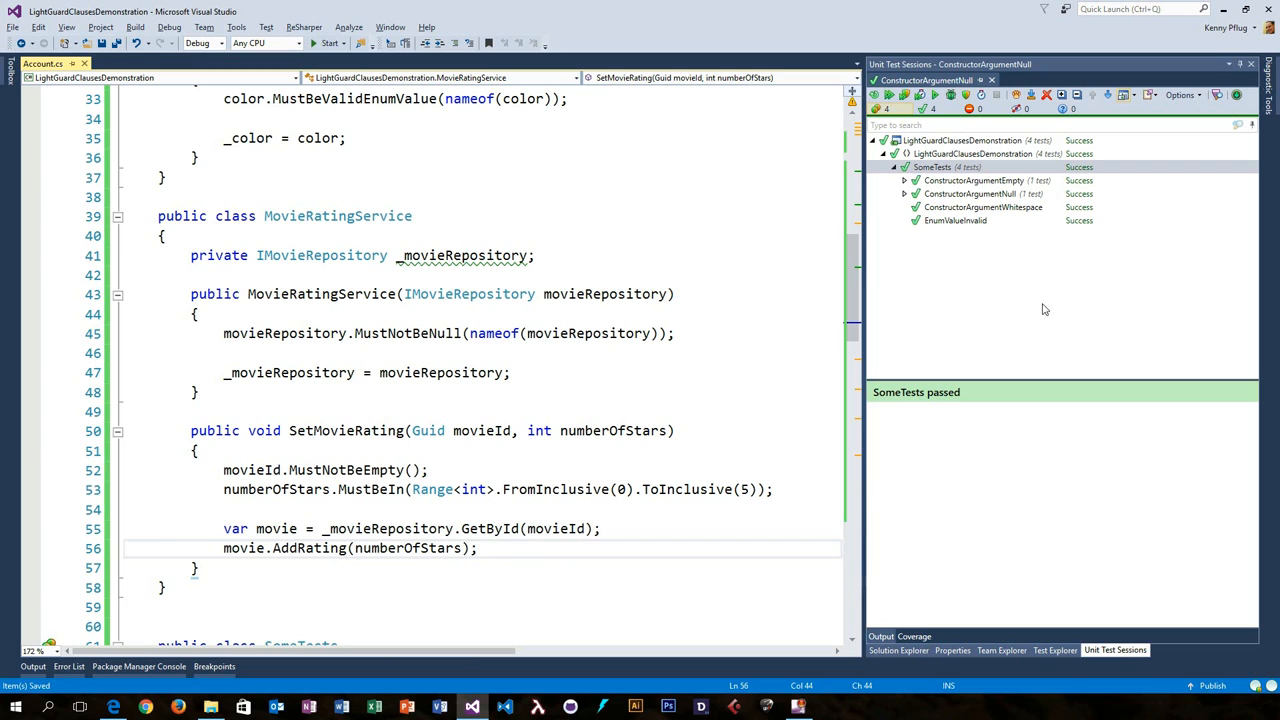
left_click(898, 650)
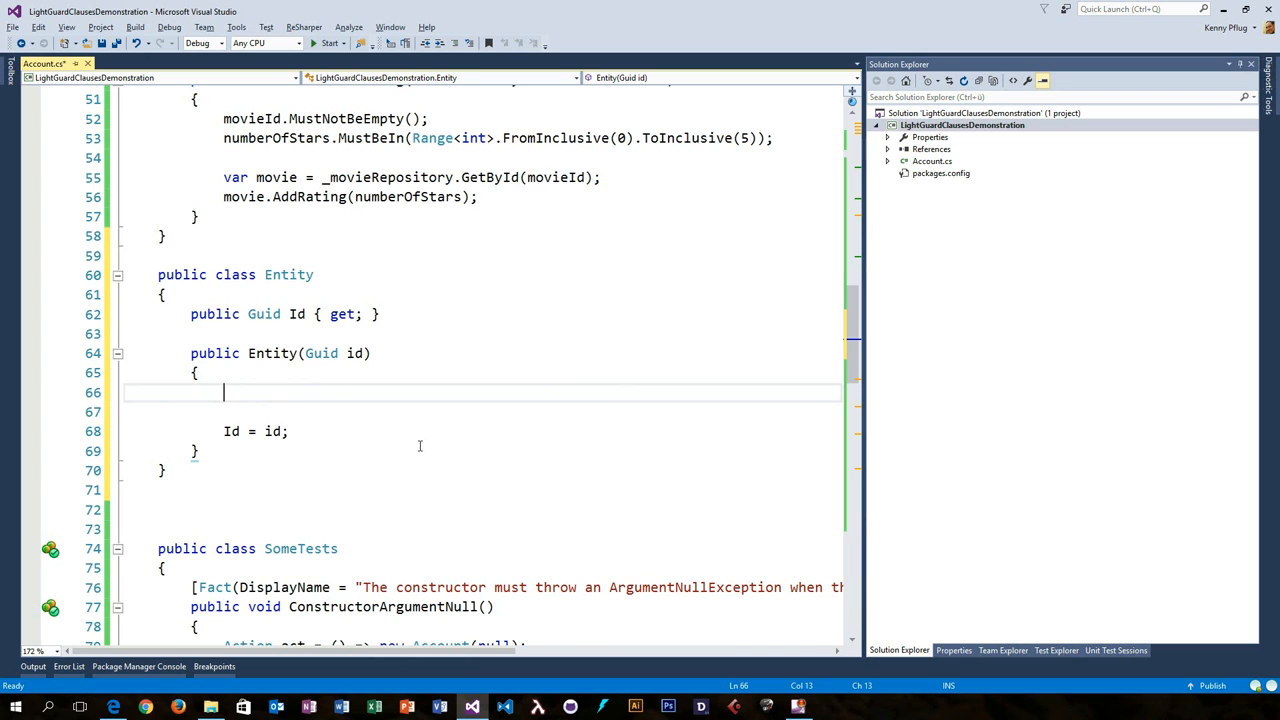
- Add id.MustNotBeEmpty with message "You cannot initialize an Entity with an empty GUID." and run the tests
type("id.MustNotBeEmpty();")
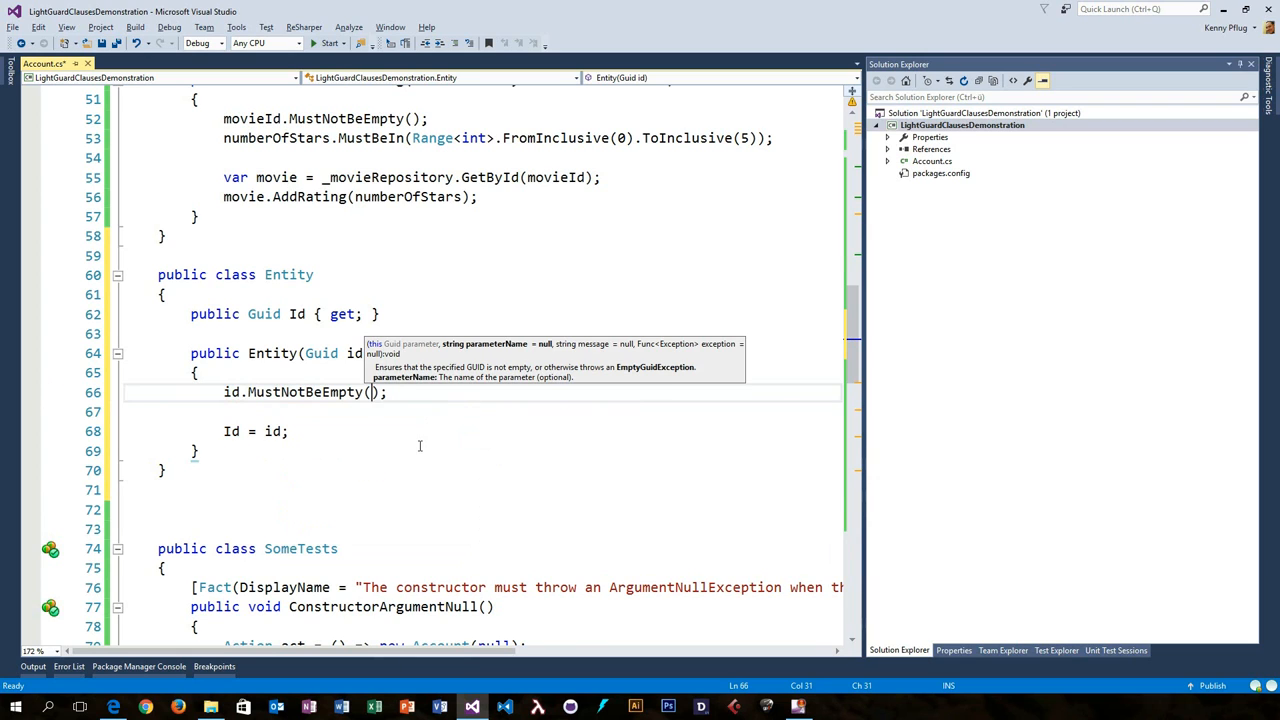
type("message: \"You cannot initialize an Entity with an empty GUID.")
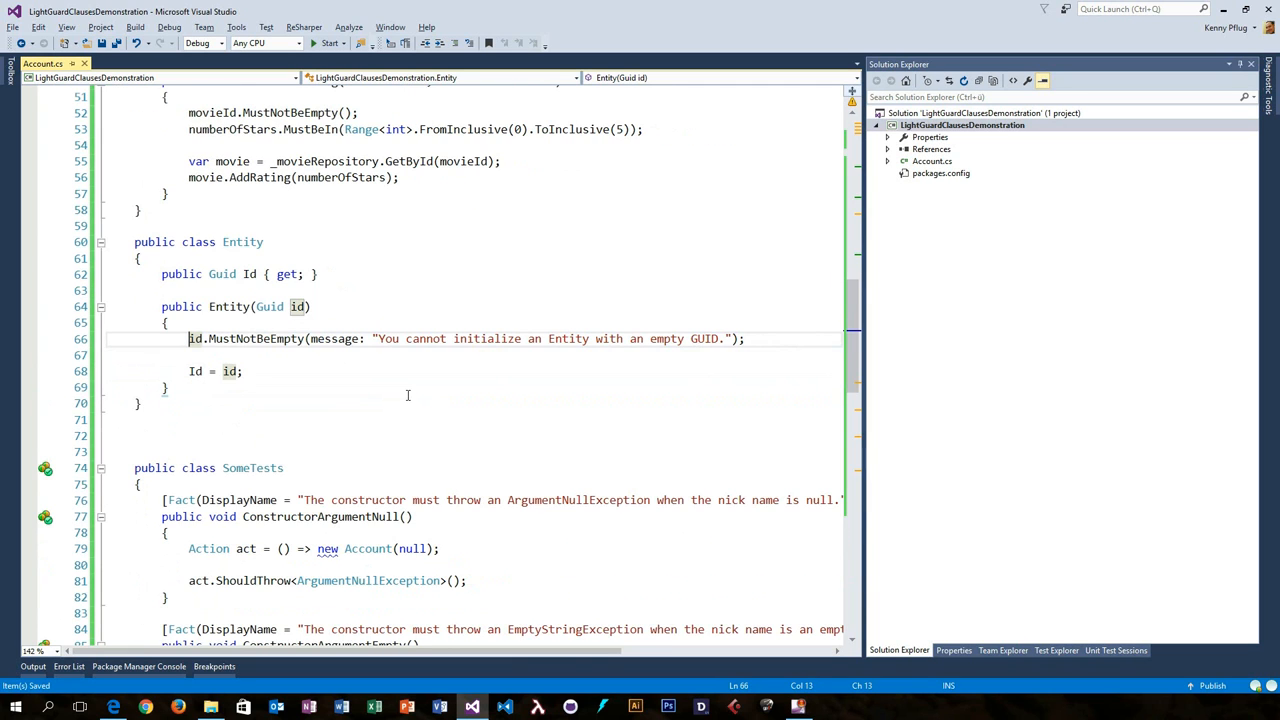
left_click(329, 43)
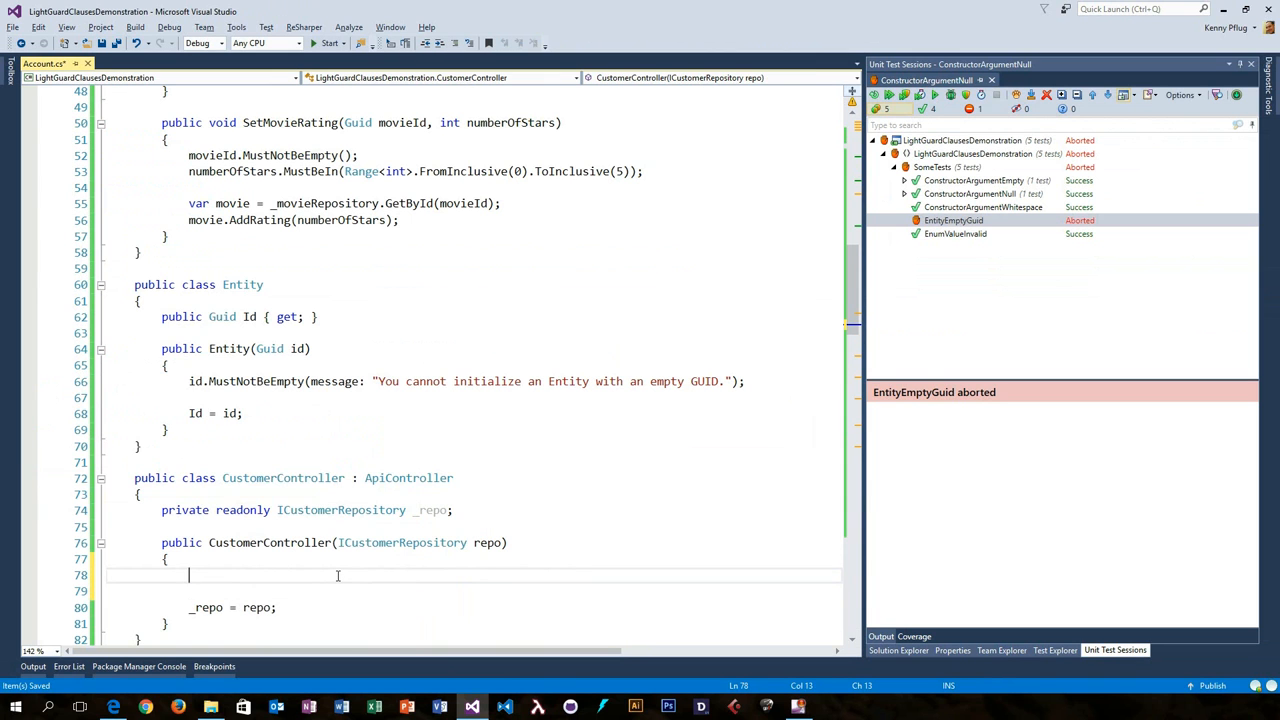
- Guard repo with MustNotBeNull throwing new StupidTeamMembersException("Who forgot to register")
type("re")
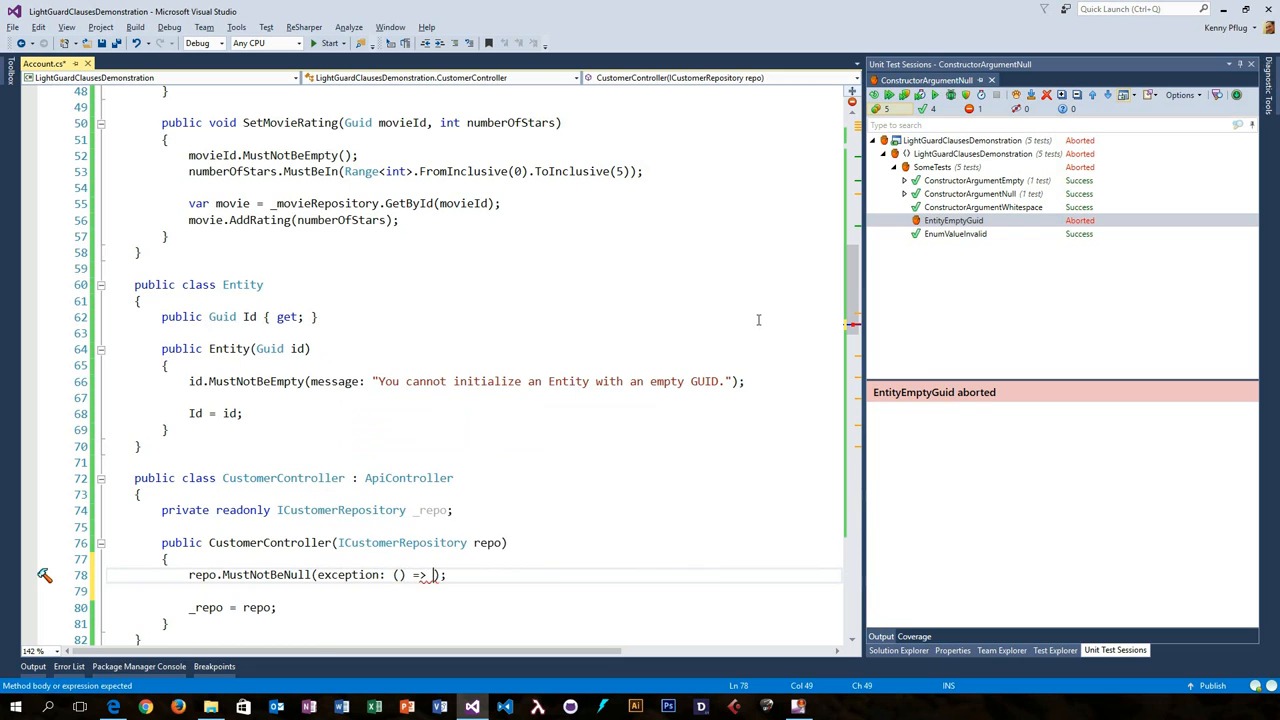
type("new StupidTeamMembersException(\"Who forgot to register\")")
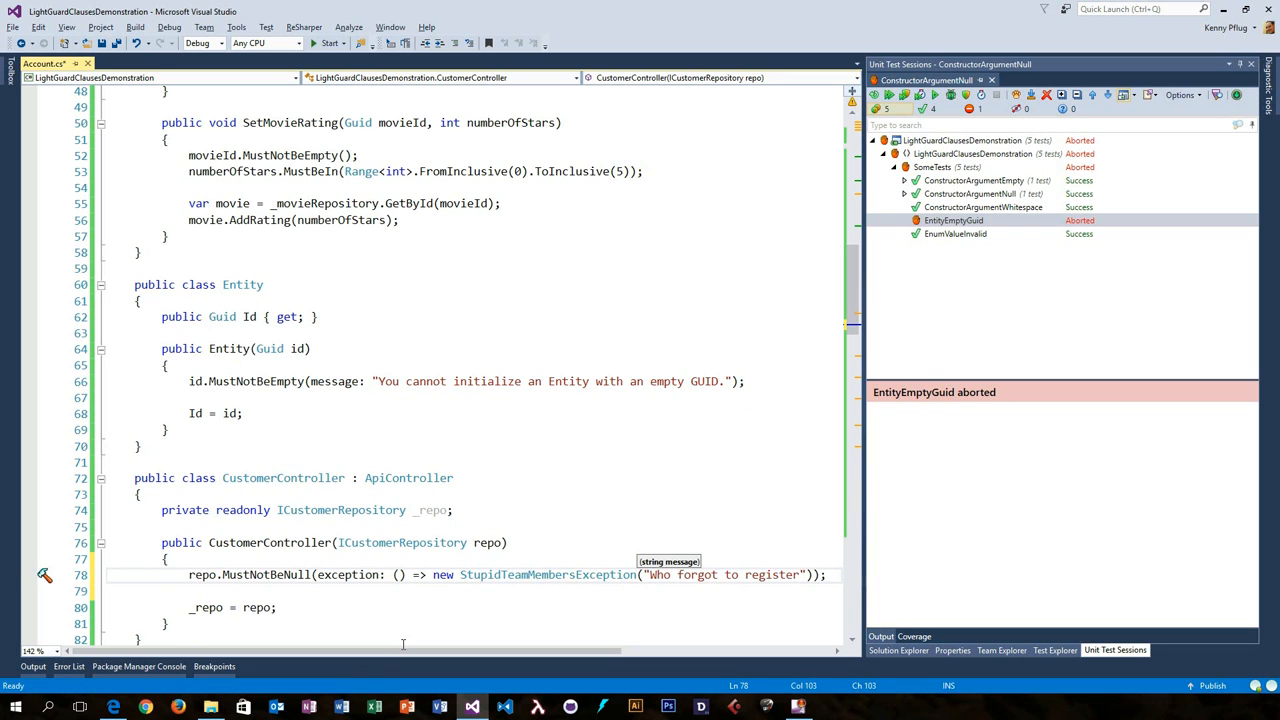